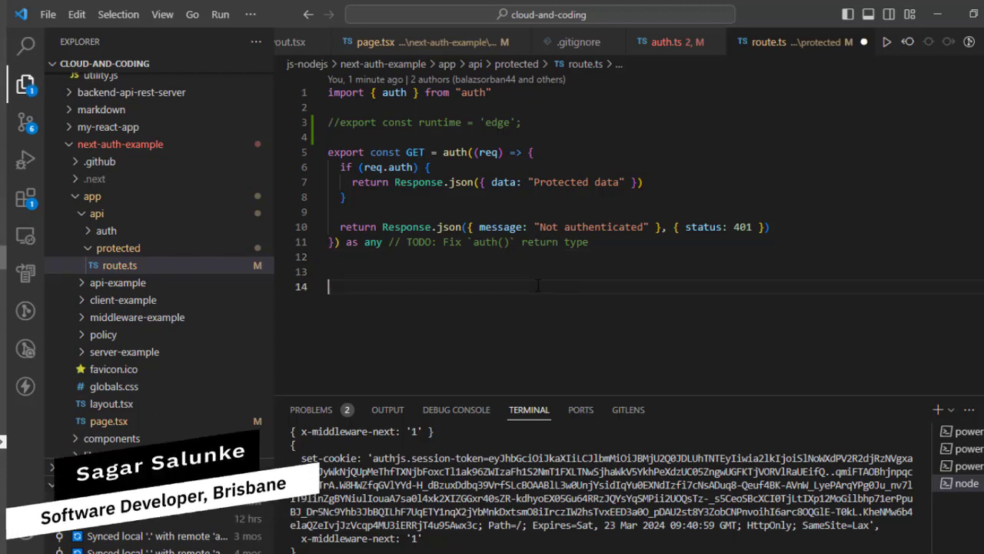
Add a '//node runtime' comment and uncomment export const runtime = 'edge'.
type("//node runtime")
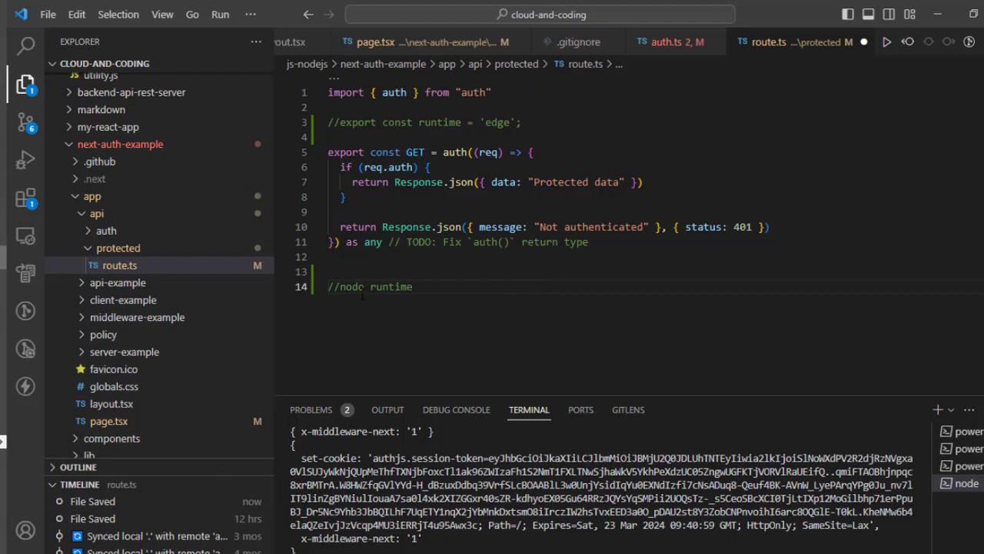
double_click(352, 286)
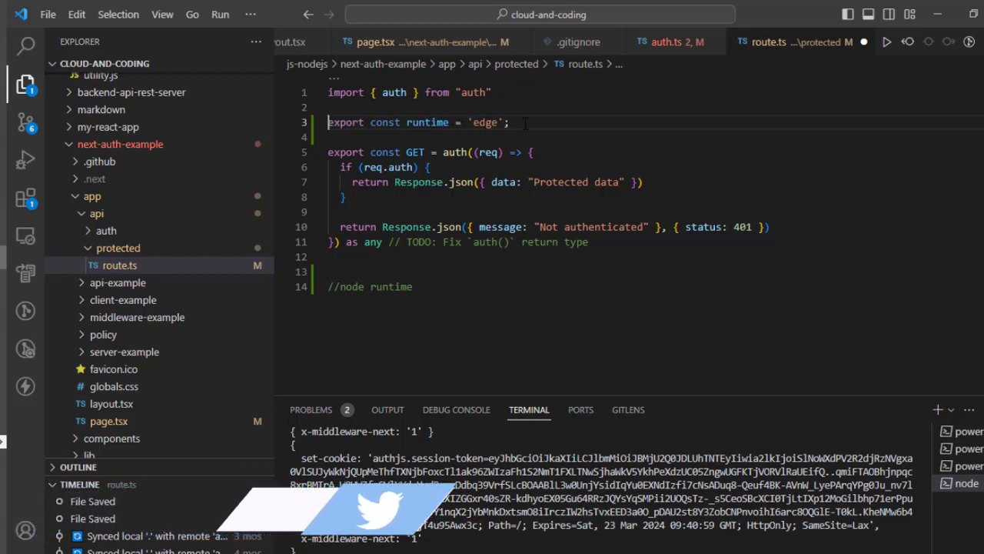
Add an '//edge runtime' comment below the node runtime comment in route.ts.
triple_click(419, 122)
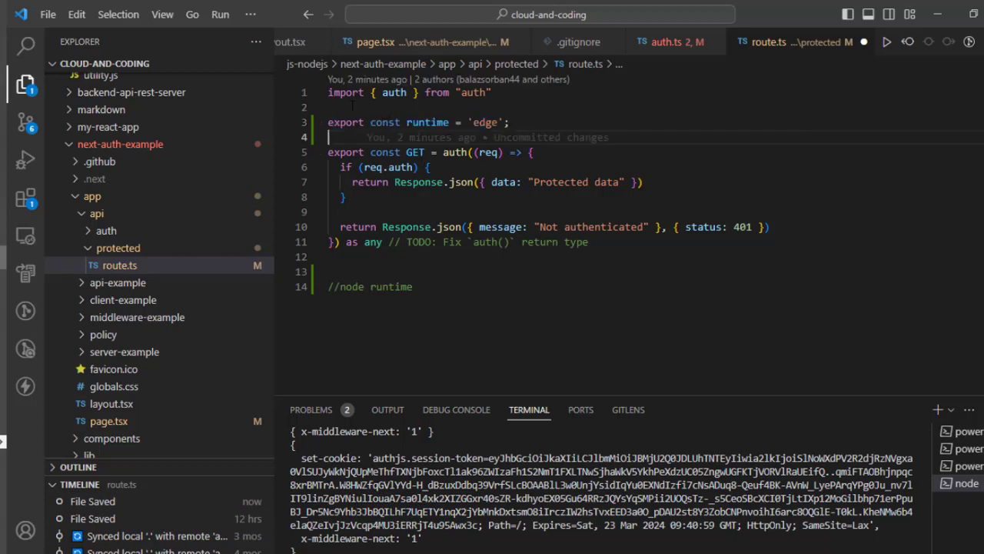
key("ctrl+a")
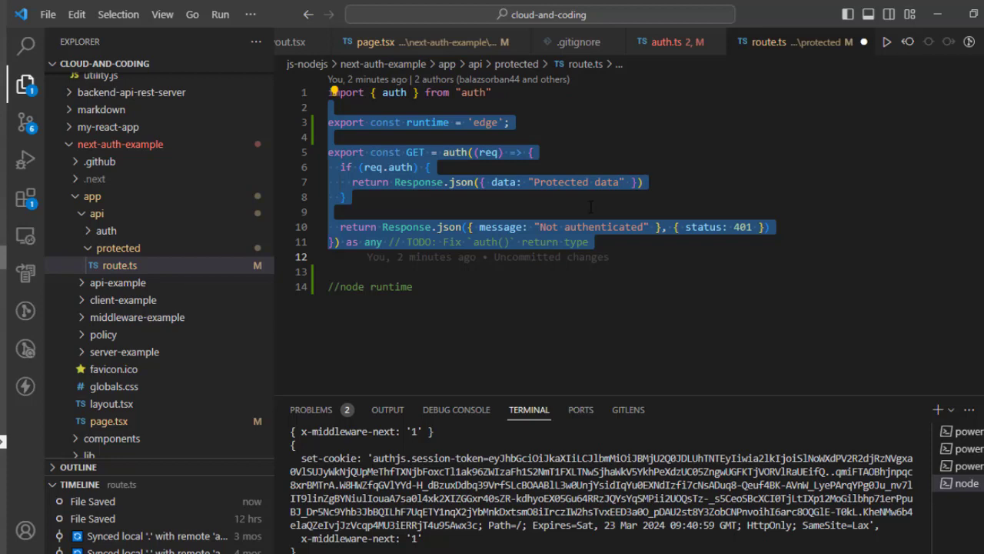
type("//edge")
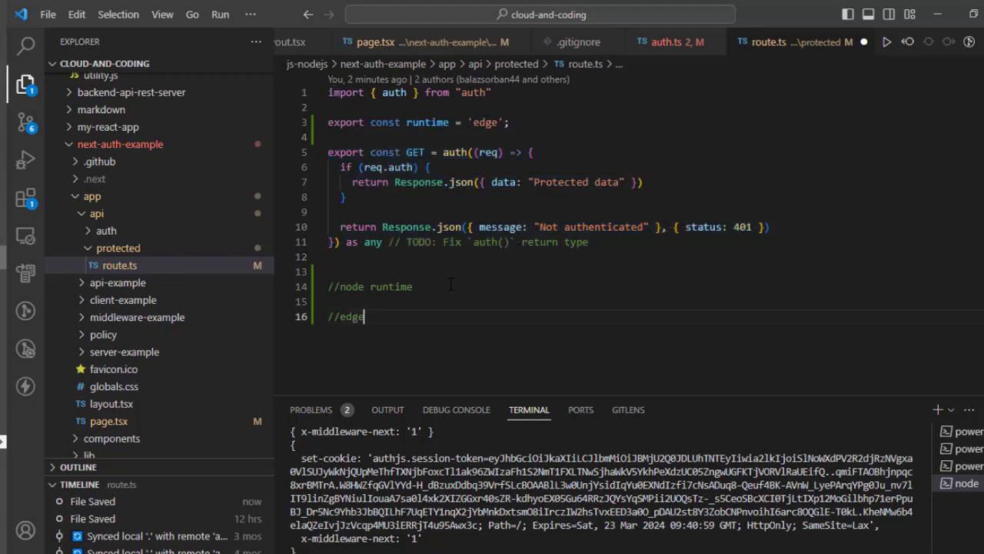
type("runtime")
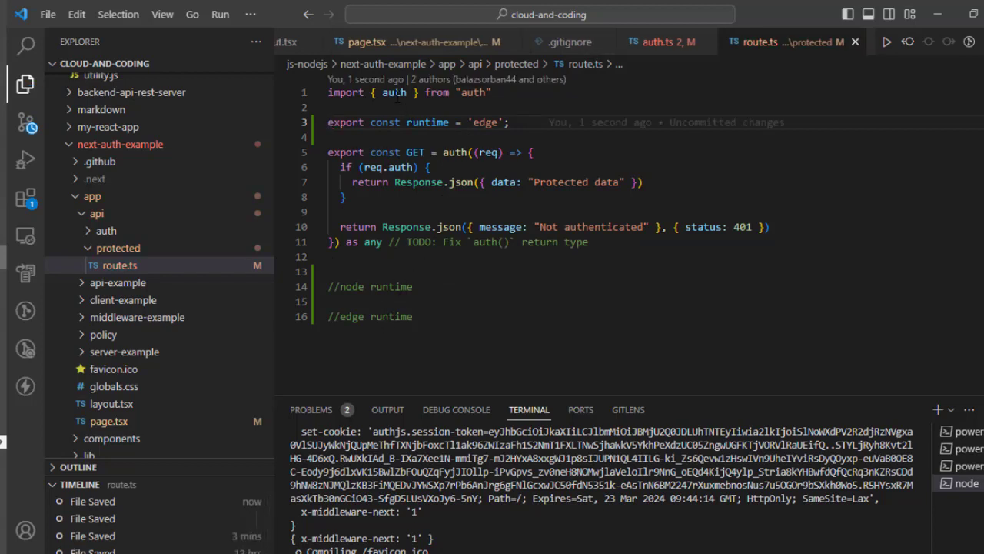
Reload localhost:3000/api/protected in Chrome to see the 'crypto' Failed to compile error.
double_click(394, 93)
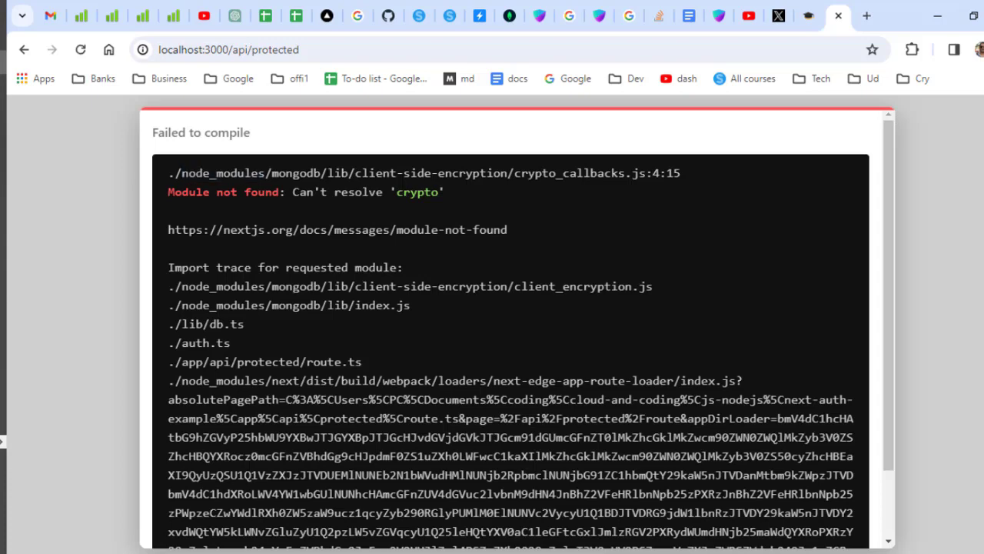
Read the Can't resolve 'crypto' error, then head back toward VS Code.
double_click(293, 173)
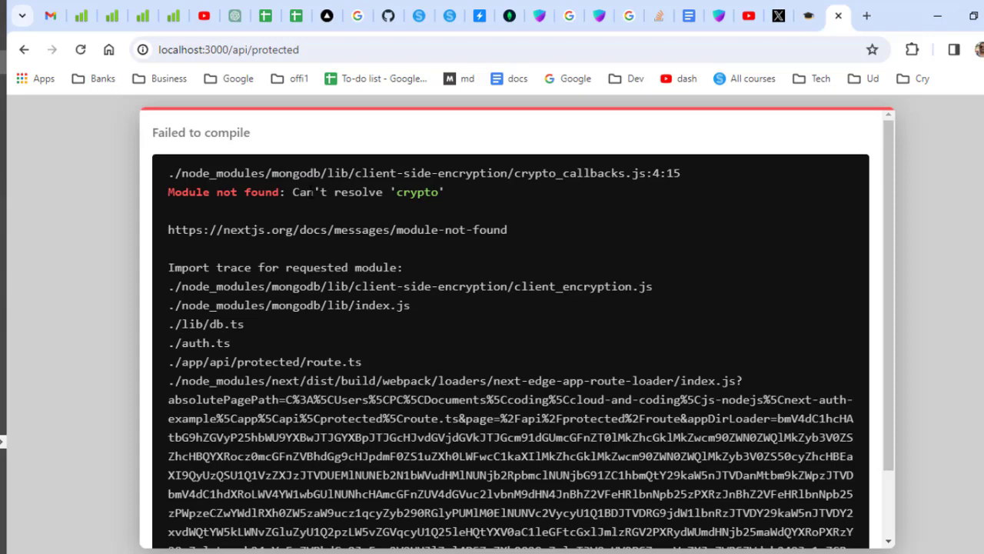
double_click(417, 192)
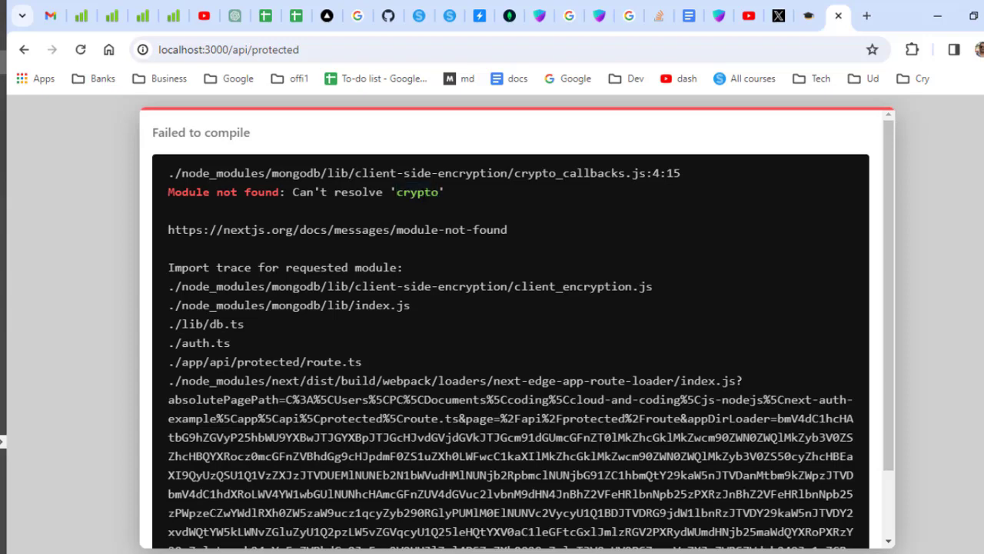
mouse_move(506, 200)
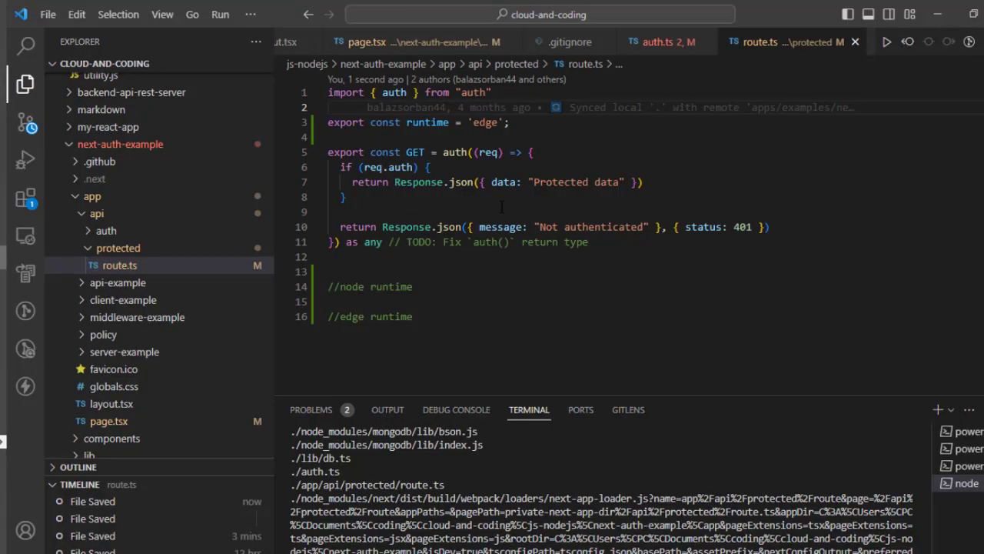
left_click(509, 122)
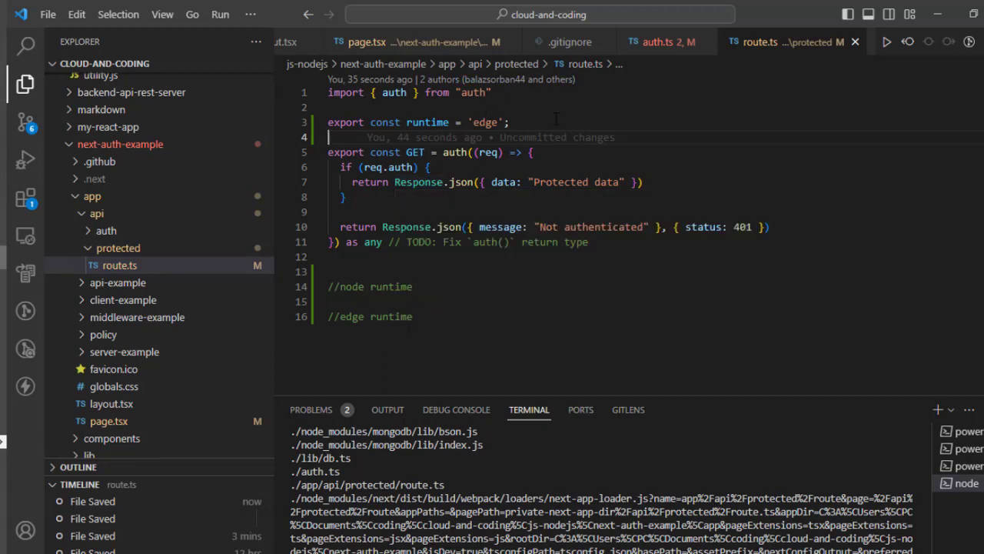
mouse_move(556, 120)
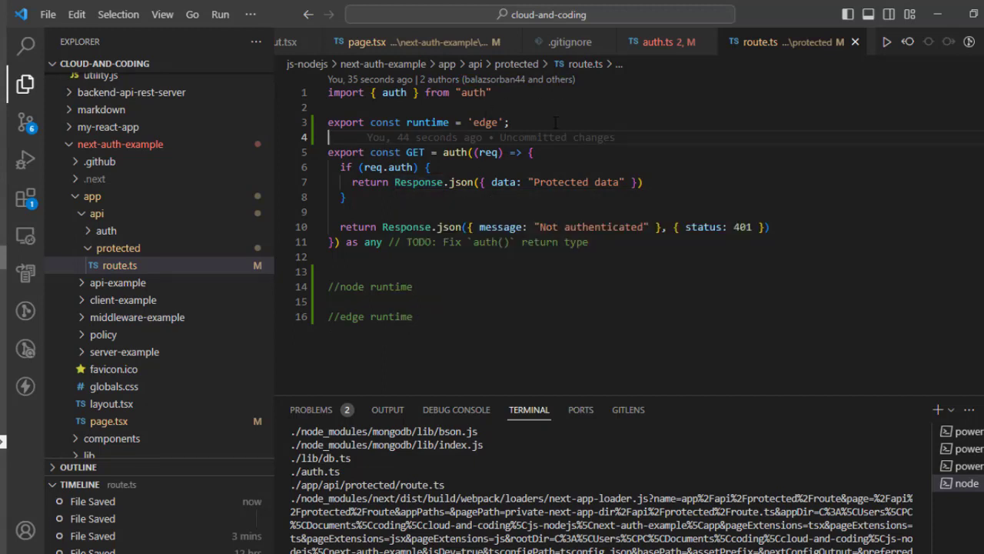